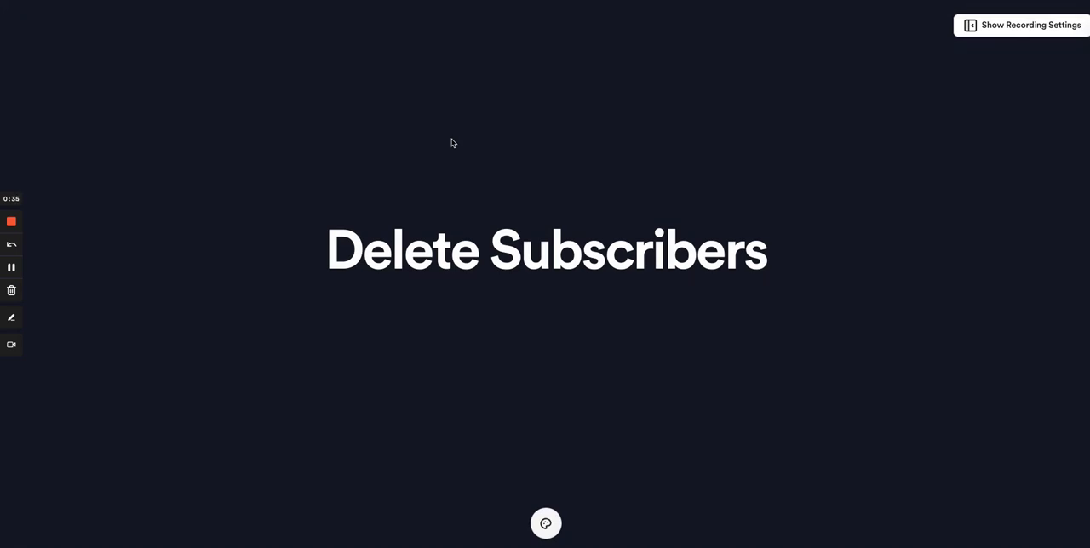
mouse_move(357, 52)
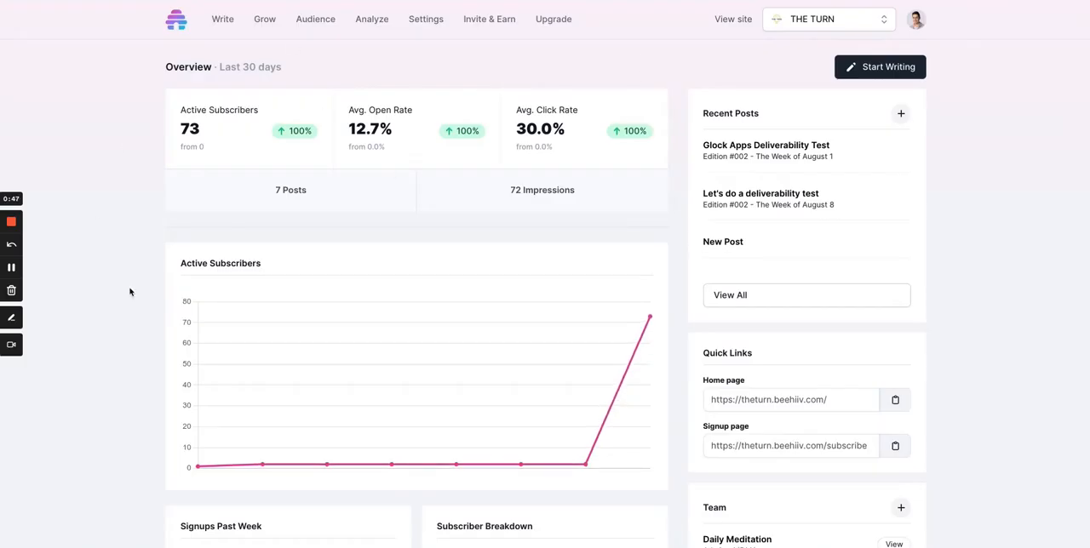
- Permanently delete the first pending test subscriber via the Unsubscribe dropdown's Delete option
left_click(315, 19)
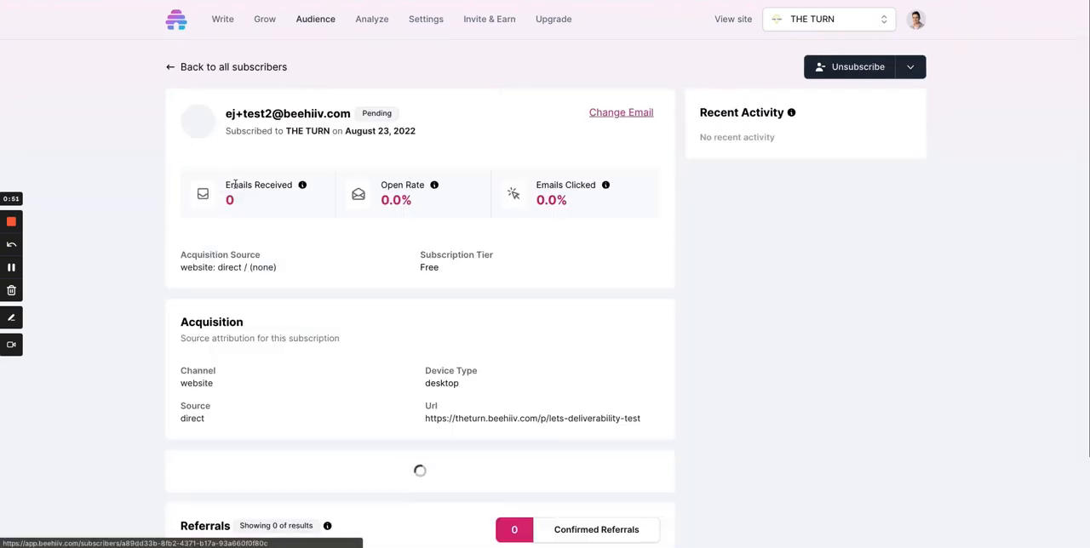
left_click(909, 67)
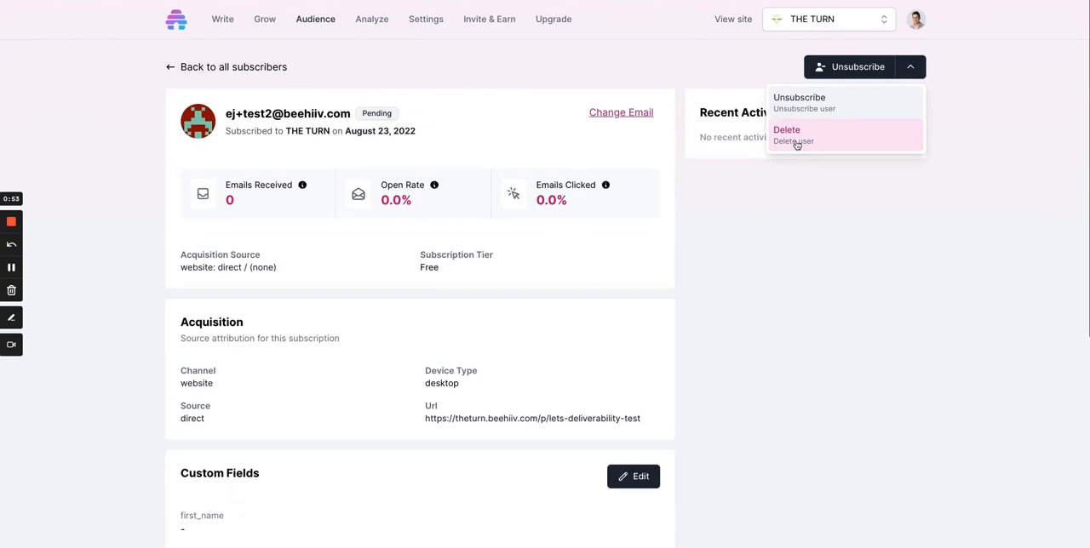
left_click(786, 134)
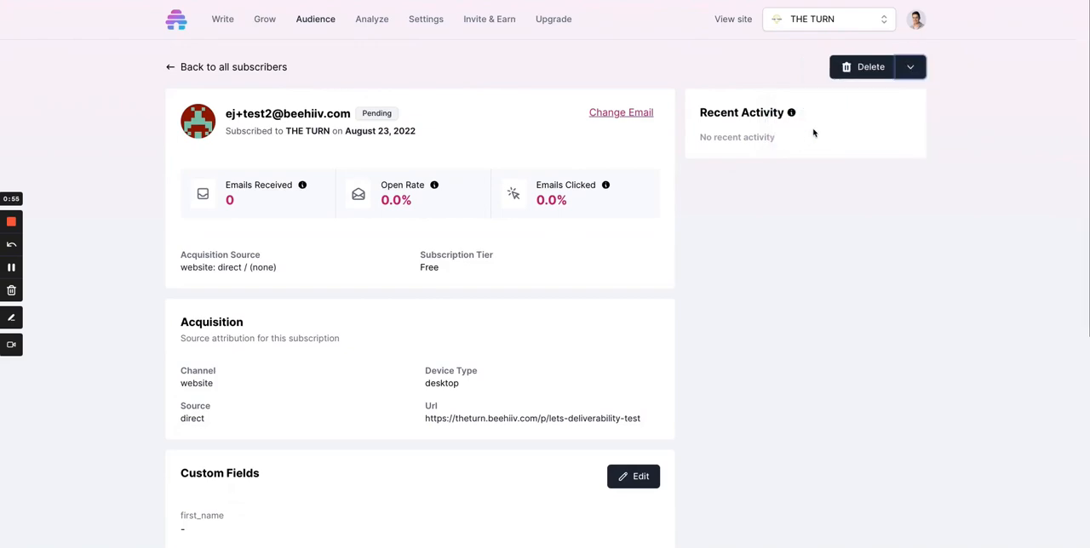
left_click(861, 66)
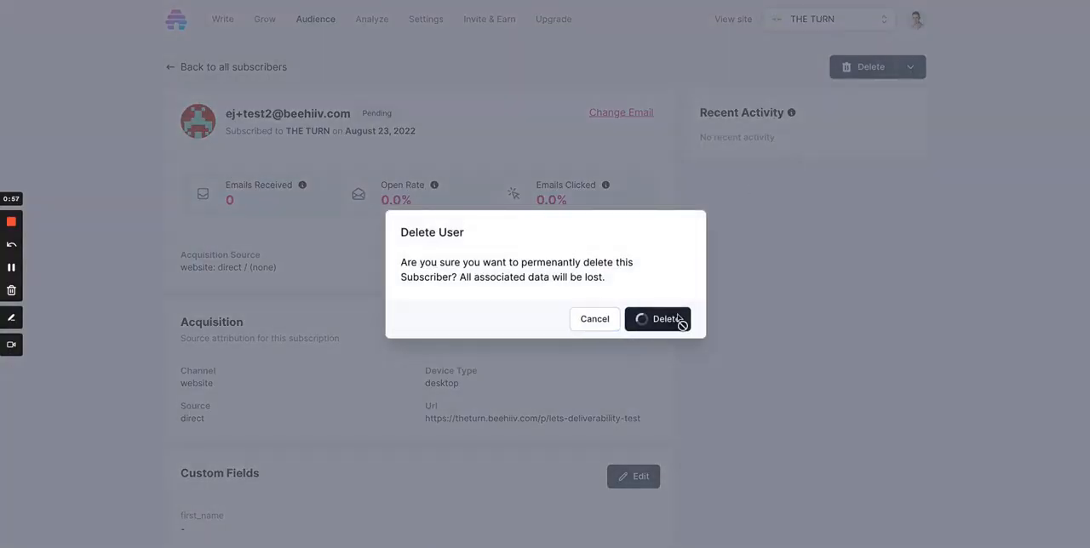
left_click(657, 318)
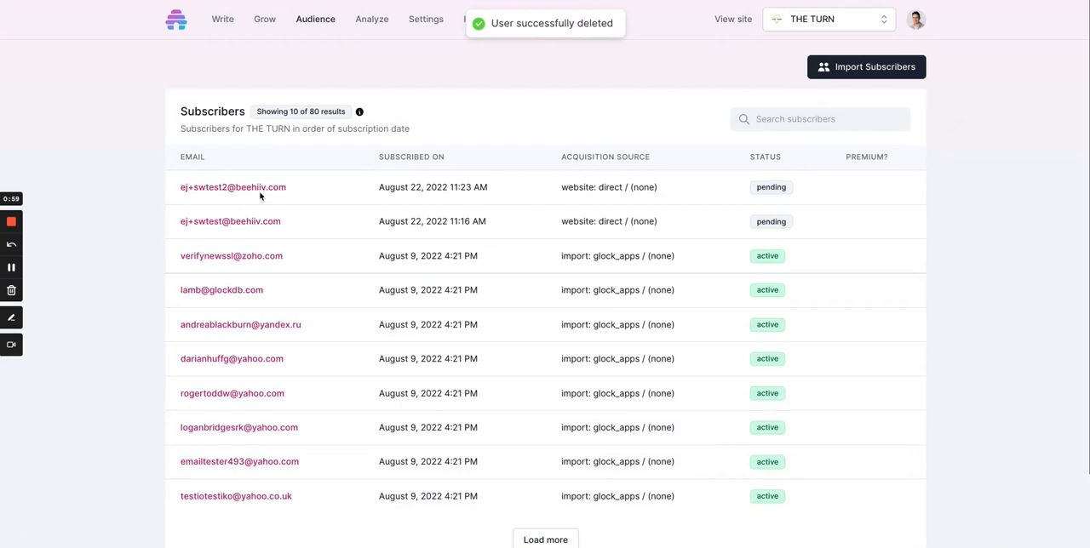
- Permanently delete the second pending test subscriber, leaving 79 results in the list
left_click(232, 186)
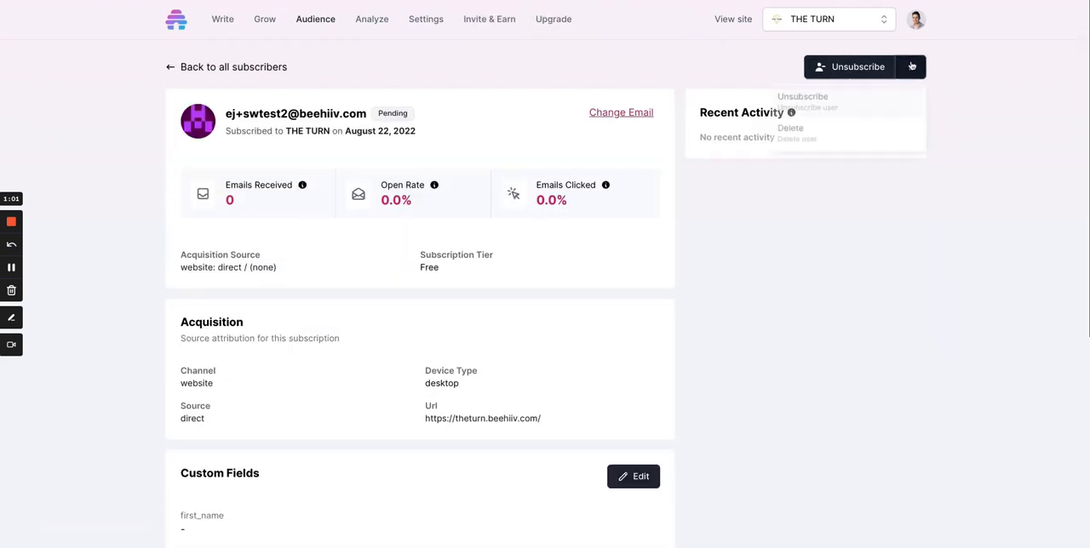
left_click(790, 128)
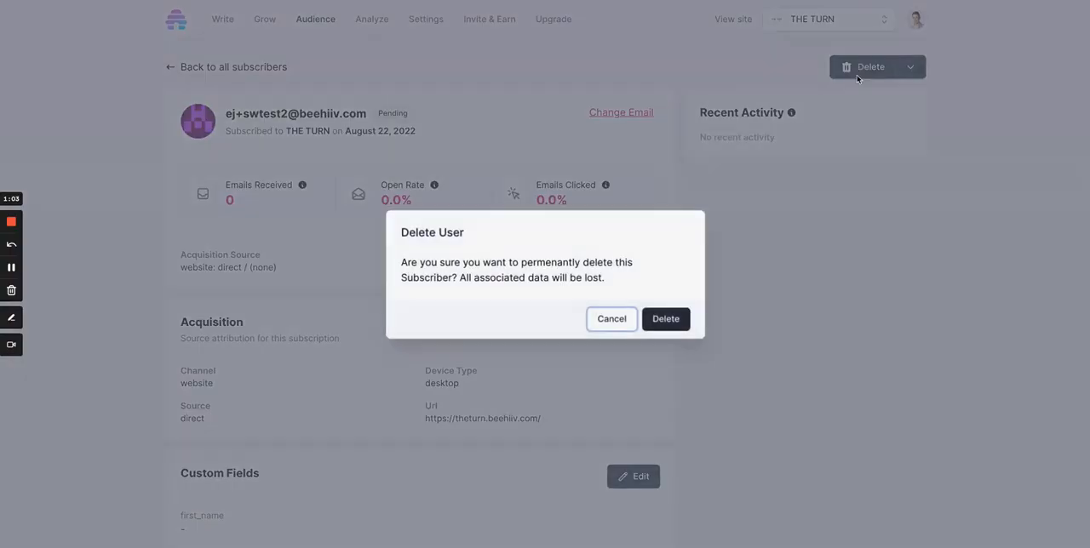
left_click(653, 319)
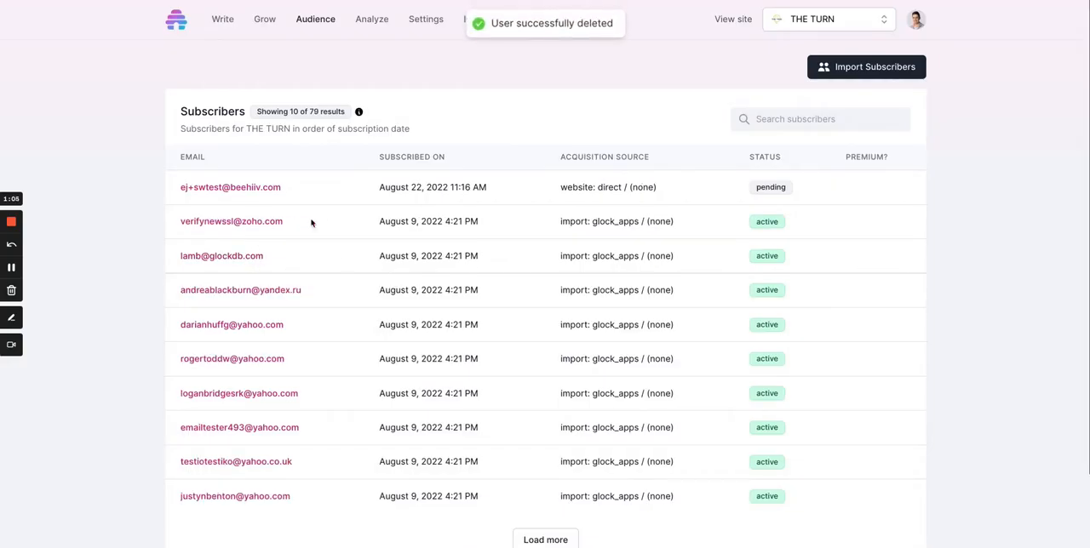
scroll("down", 3)
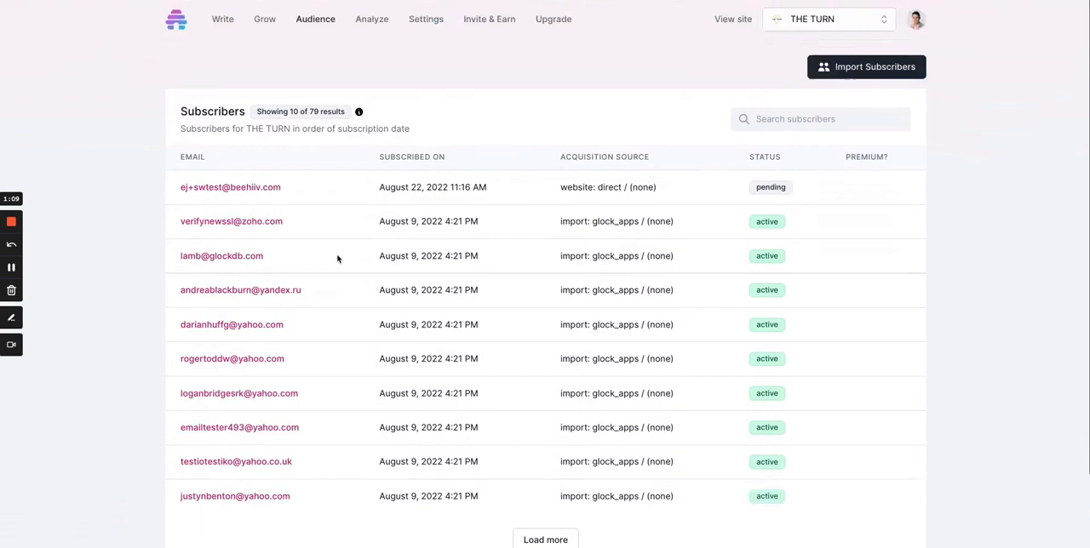
- Start a new audience segment and name it 'Test Emails'
left_click(315, 18)
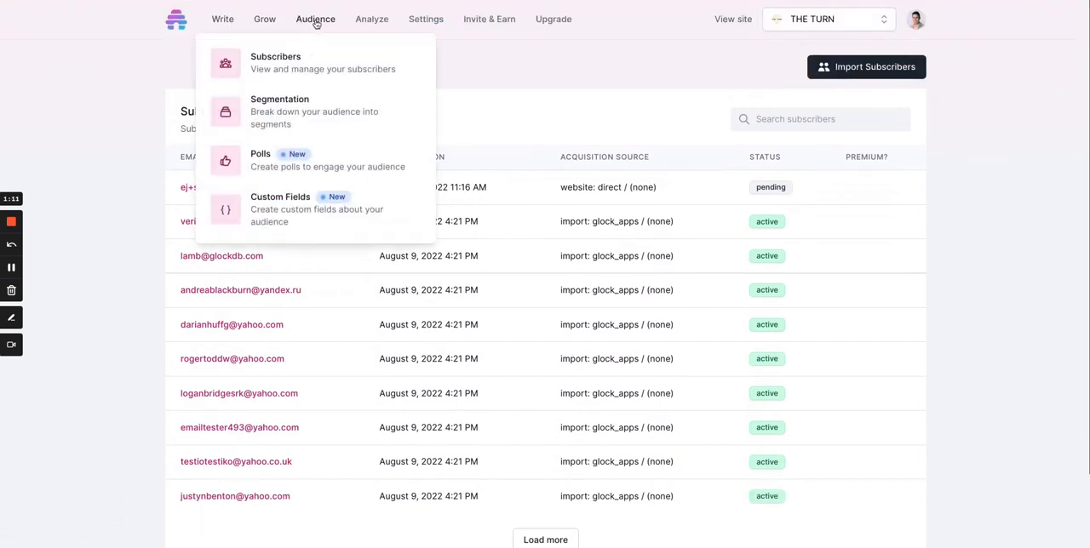
left_click(279, 111)
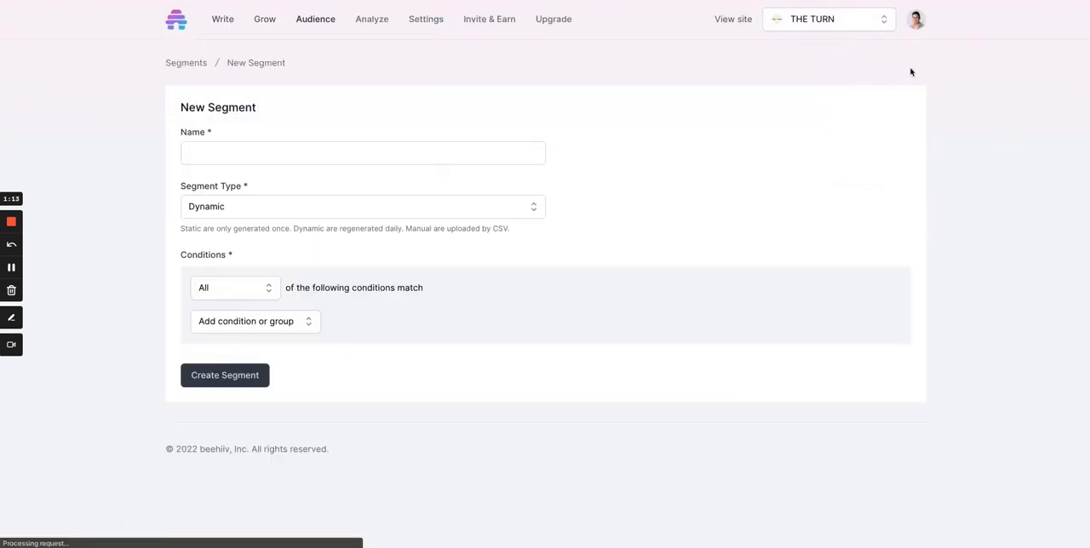
left_click(363, 152)
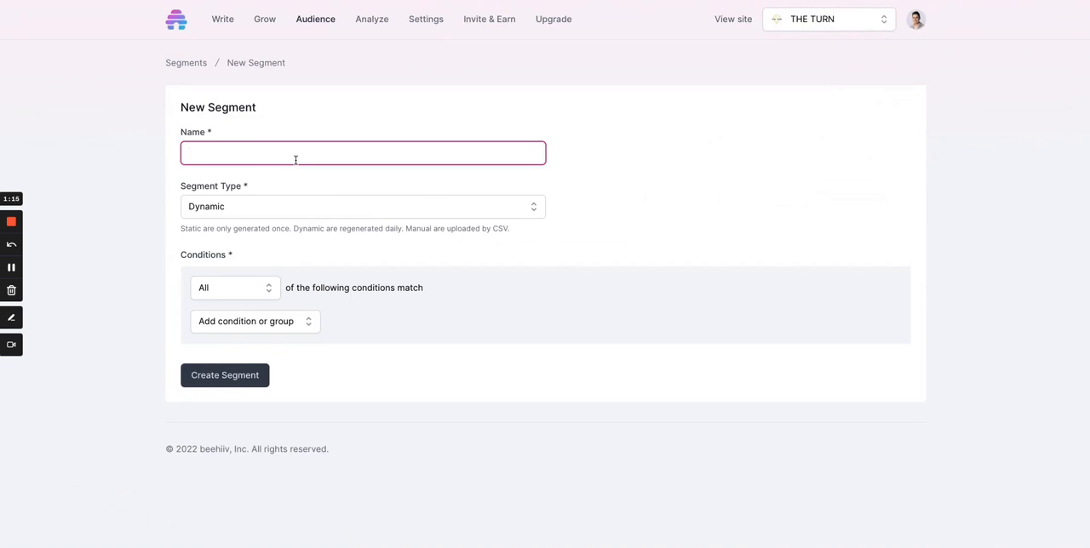
type("Test Emails")
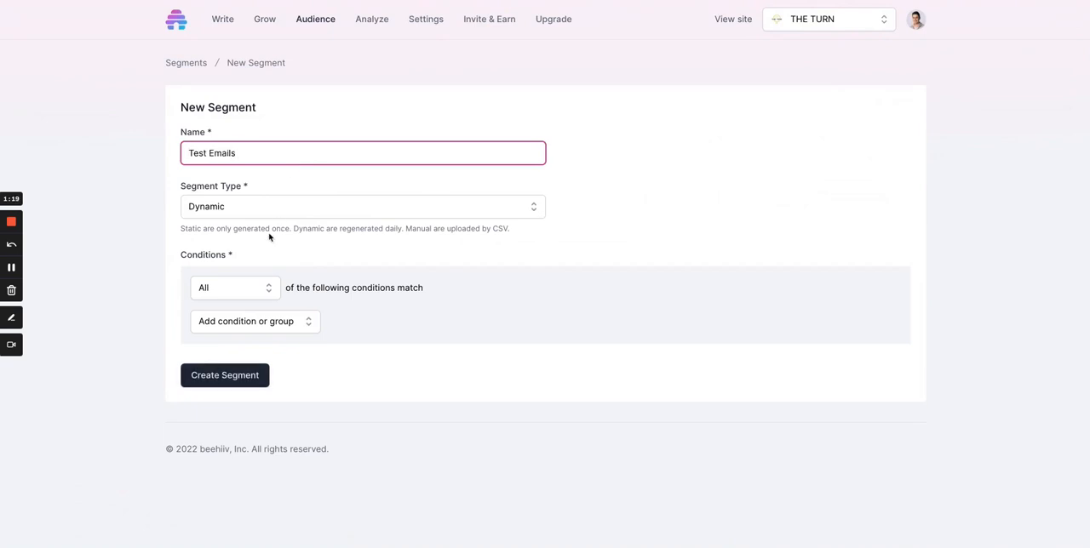
- Add an Email contains 'test' attribute condition and create the dynamic segment
left_click(234, 287)
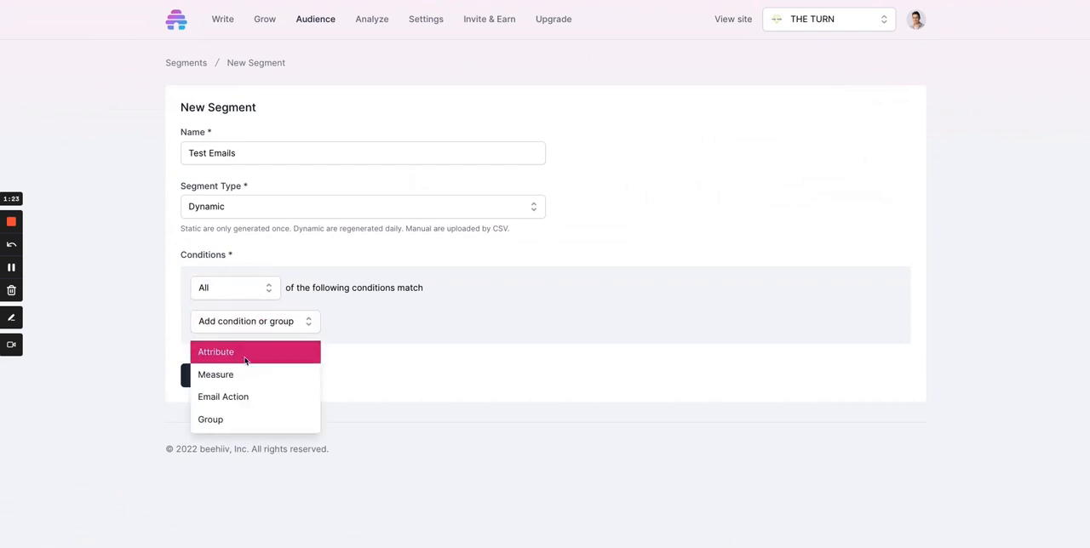
left_click(215, 352)
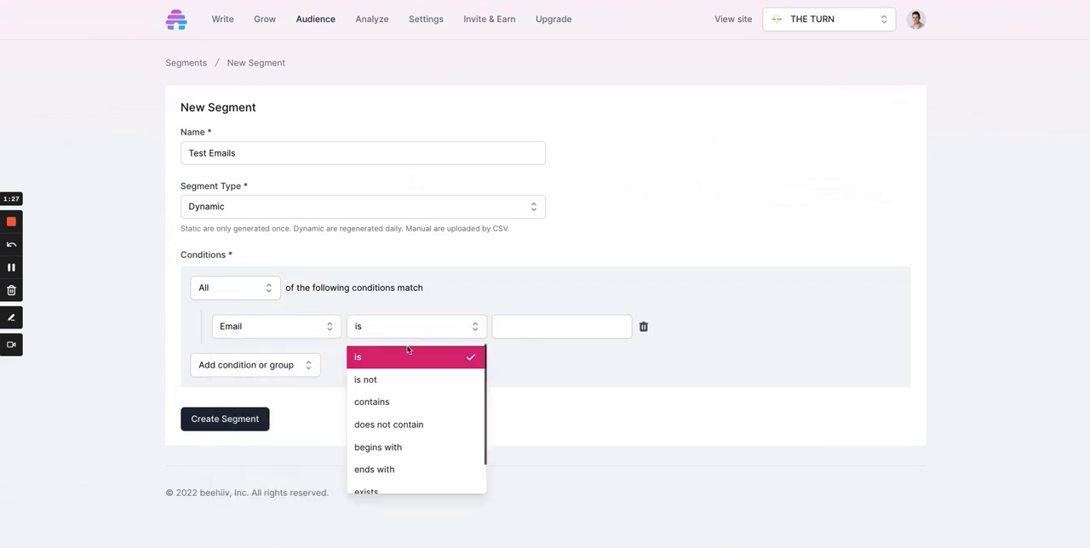
left_click(372, 402)
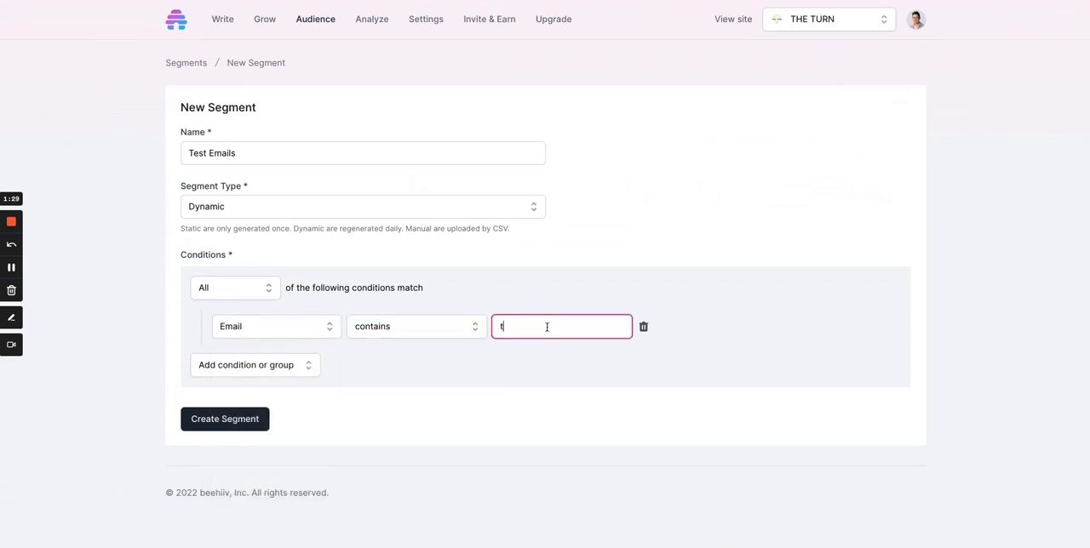
left_click(224, 419)
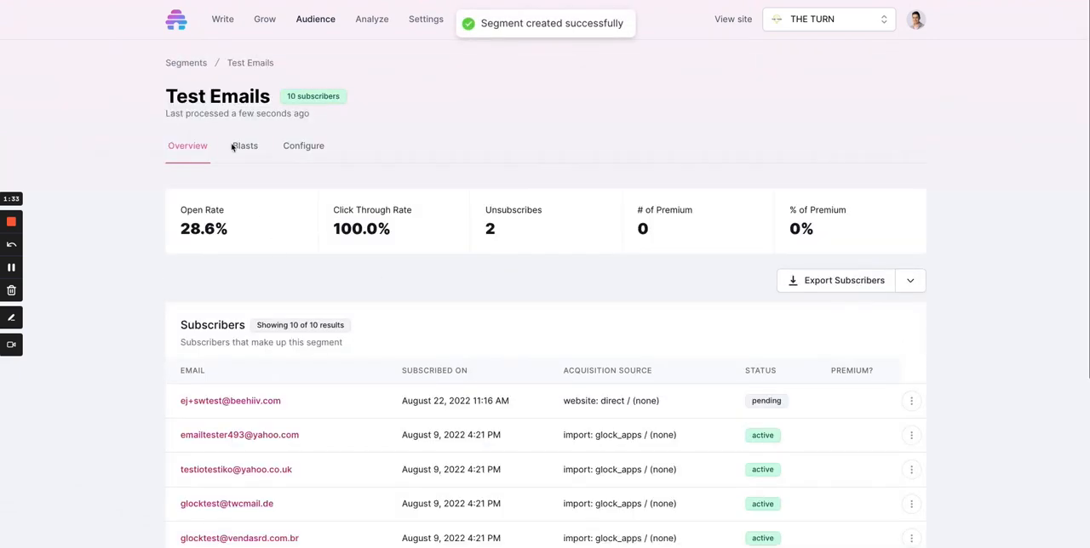
scroll("down", 3)
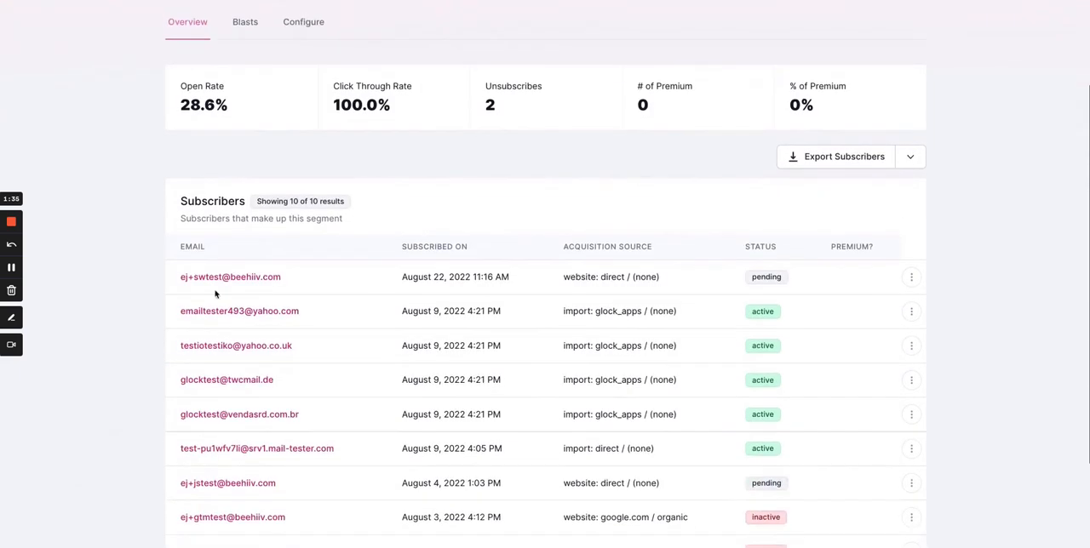
scroll("down", 3)
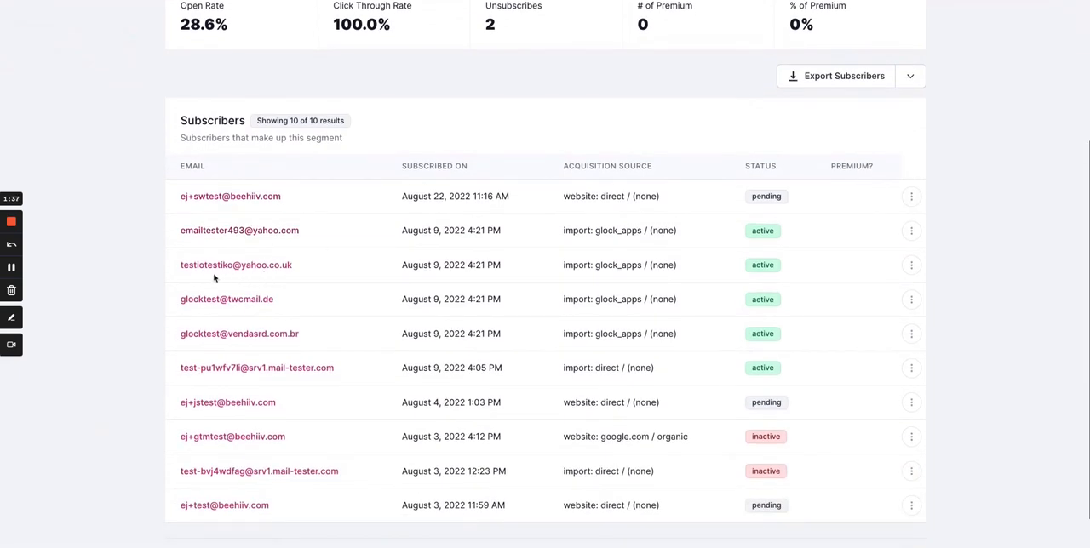
scroll("down", 3)
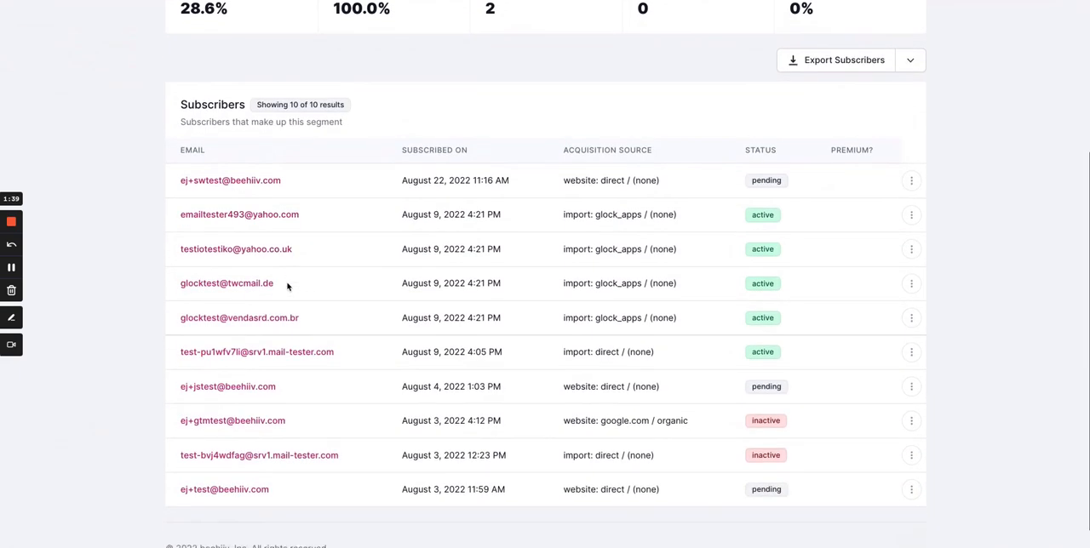
scroll("down", 3)
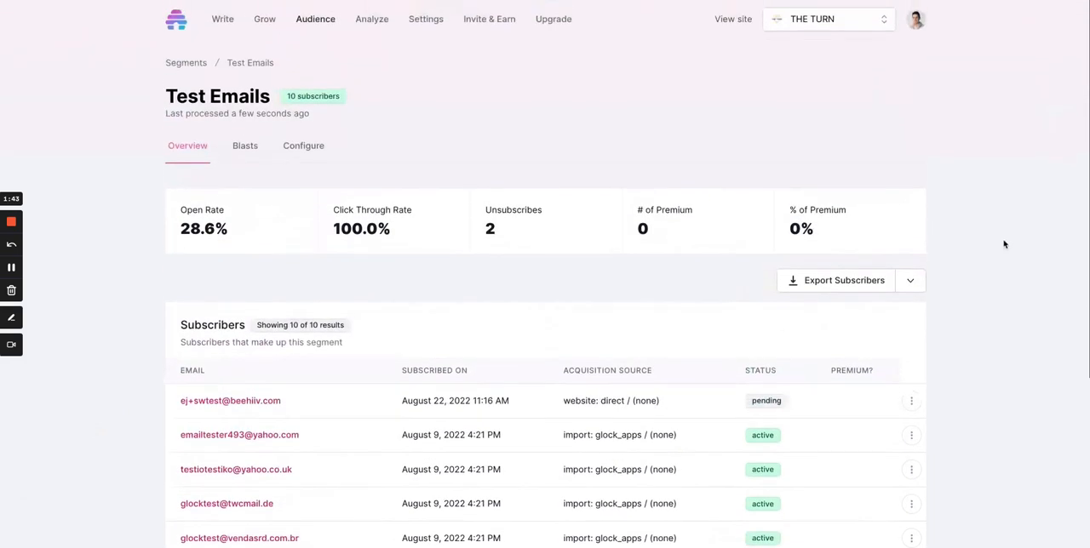
- Bulk delete all 10 Test Emails subscribers from the Export Subscribers dropdown and confirm
left_click(909, 280)
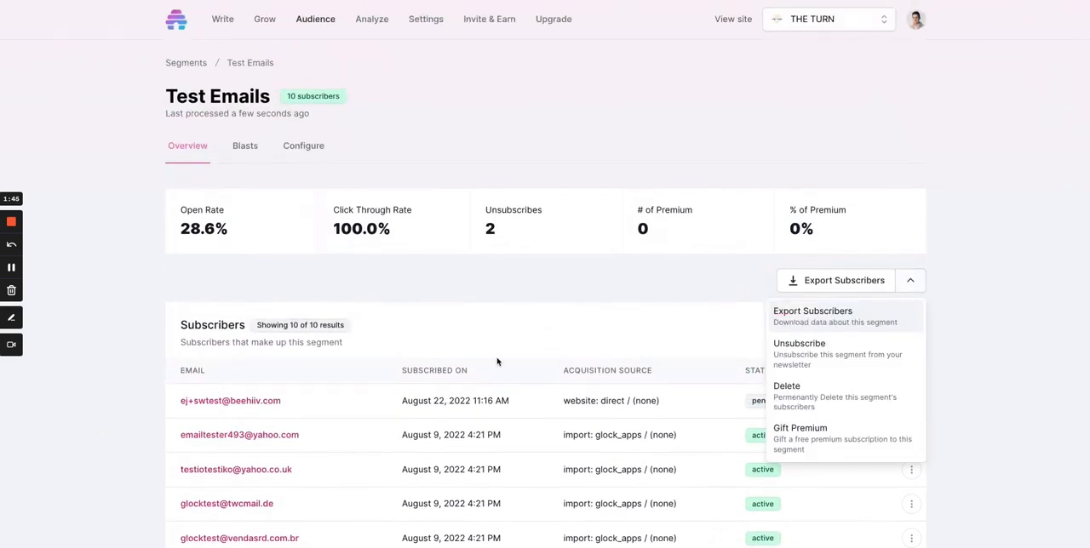
scroll("down", 3)
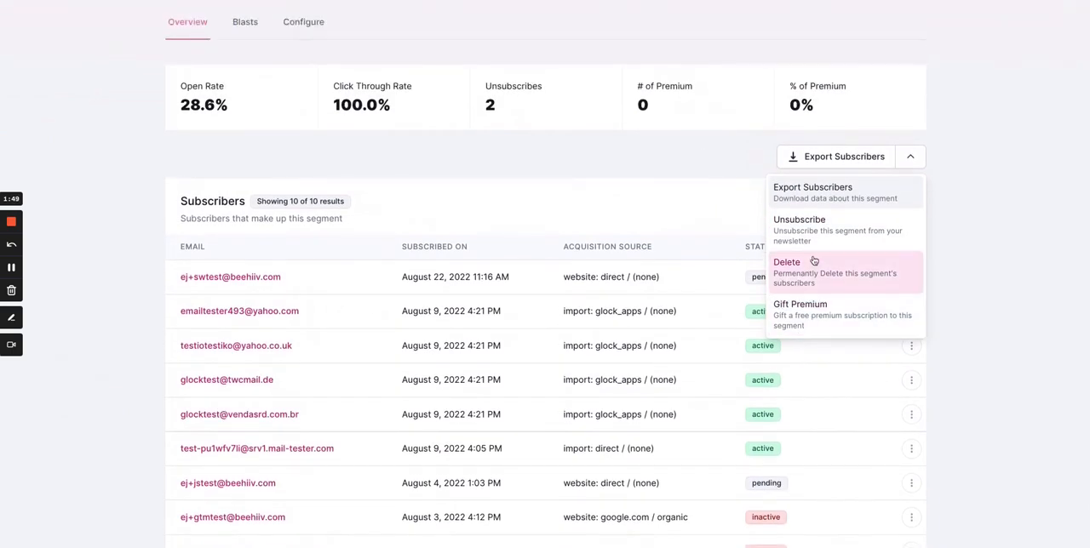
left_click(785, 262)
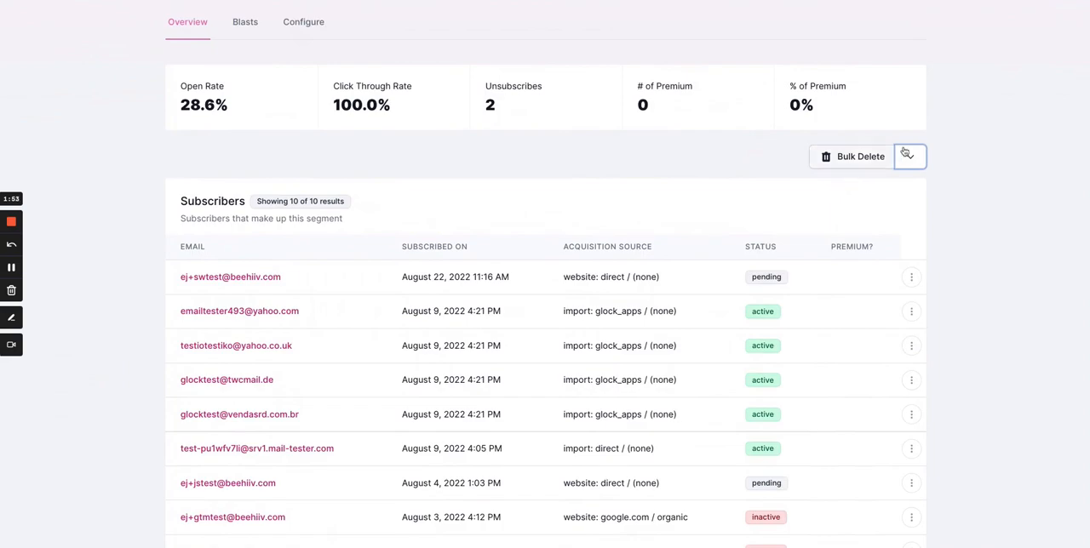
left_click(851, 156)
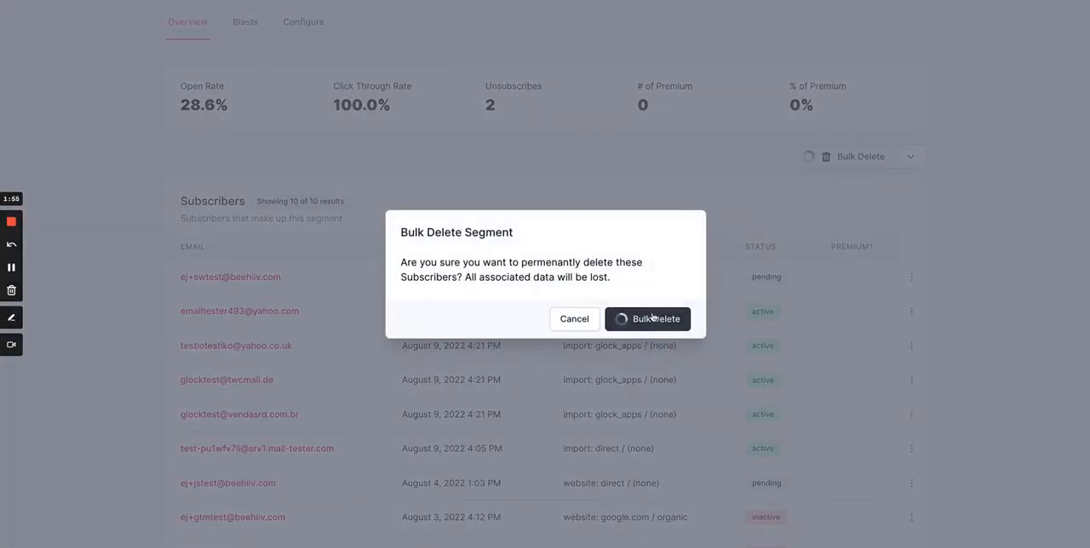
left_click(647, 319)
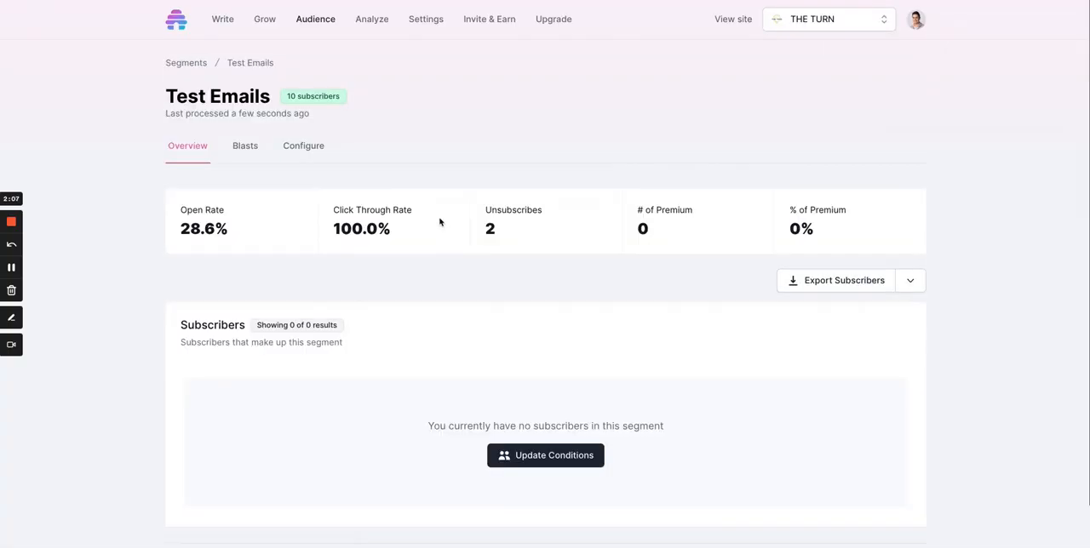
scroll("down", 3)
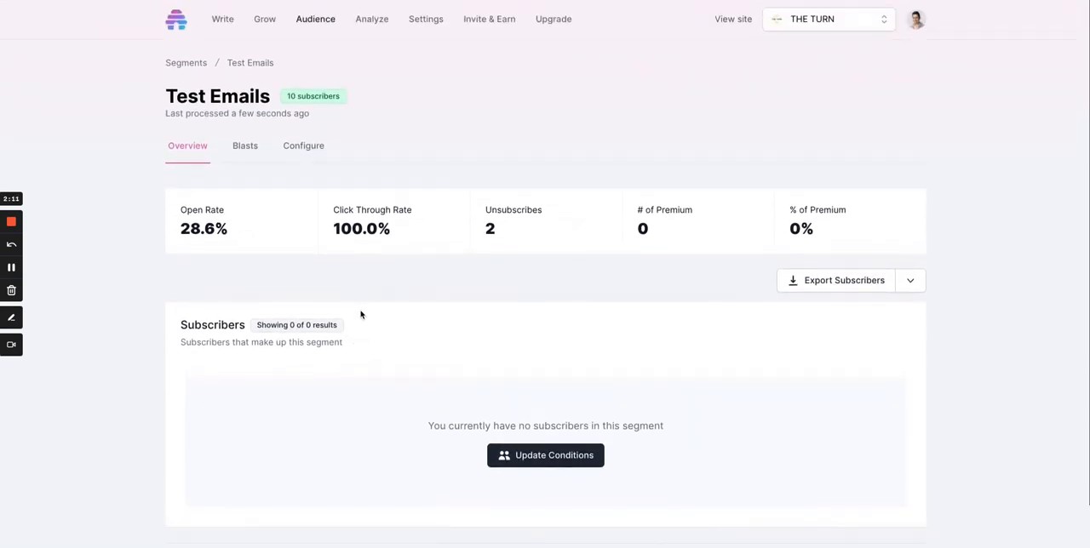
scroll("down", 3)
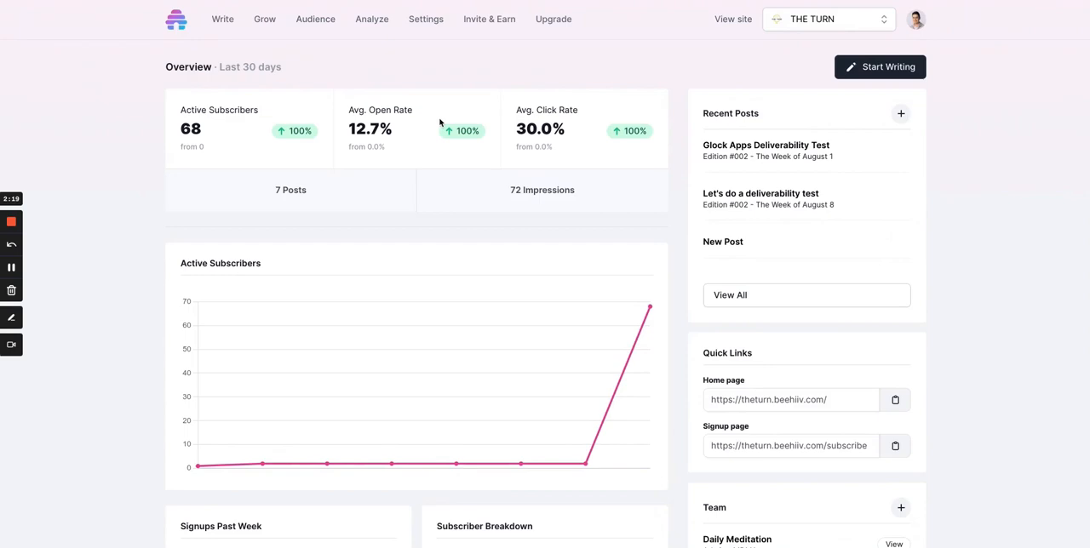
mouse_move(410, 131)
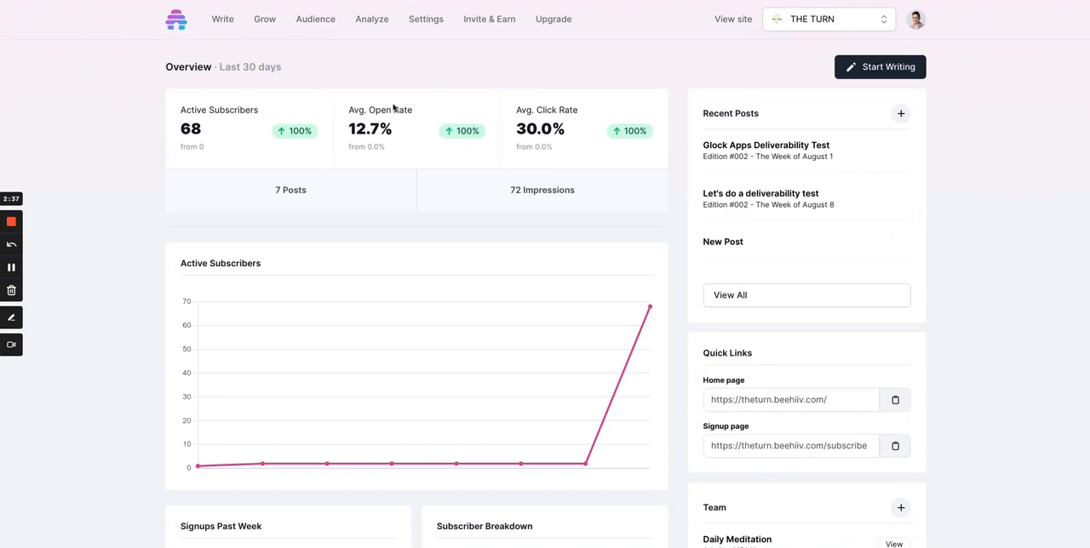
mouse_move(393, 106)
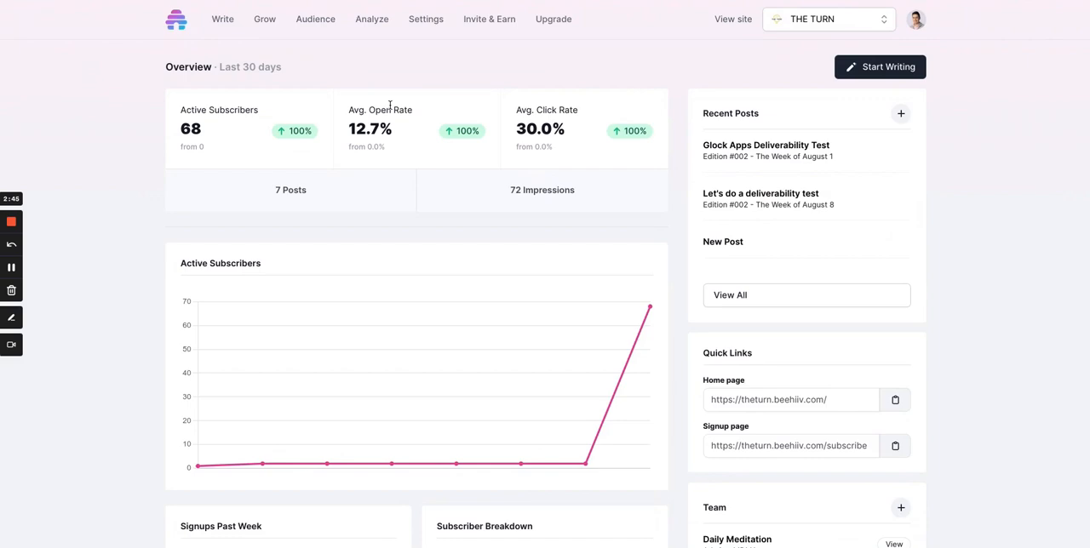
mouse_move(198, 148)
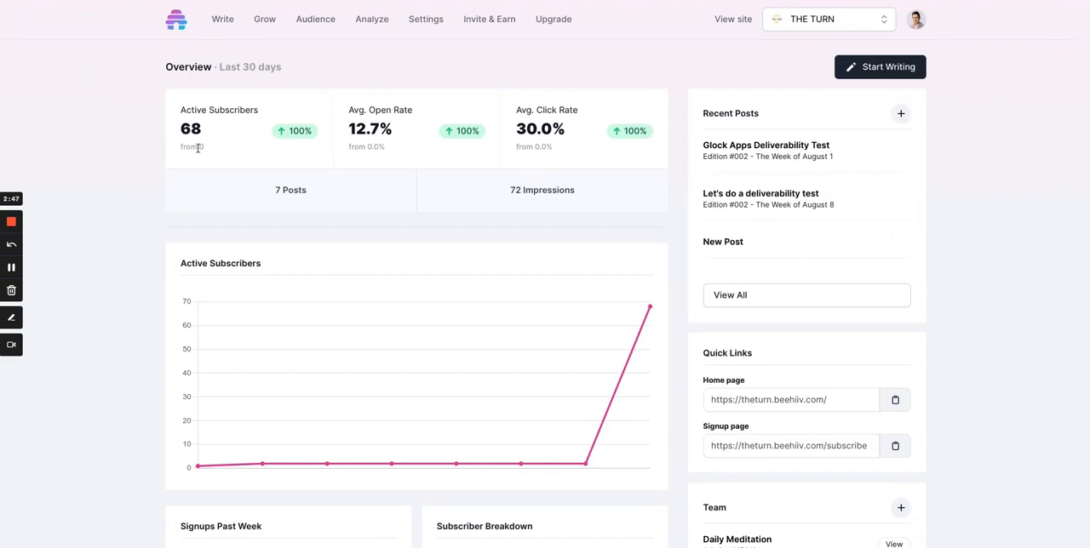
mouse_move(72, 225)
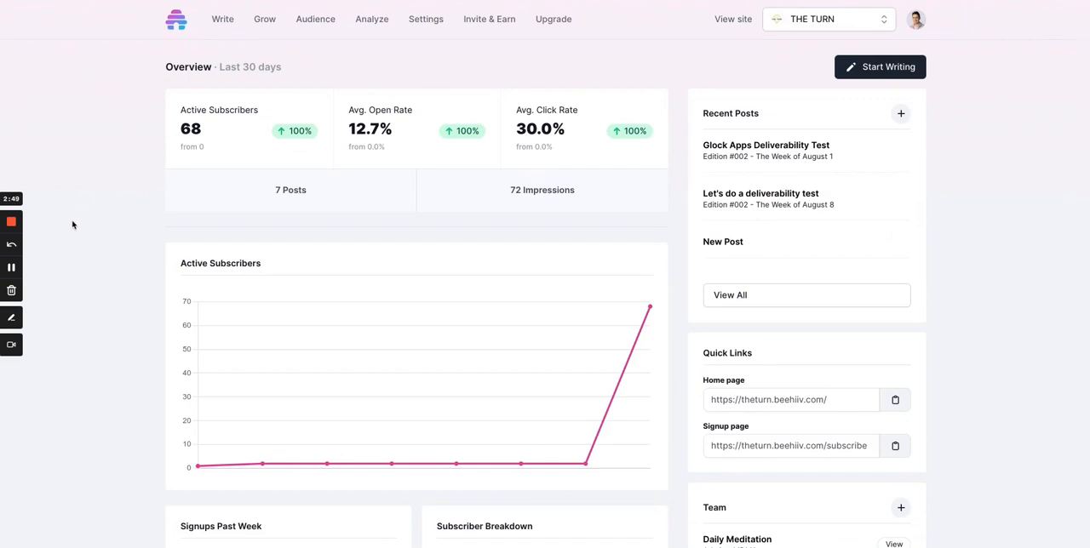